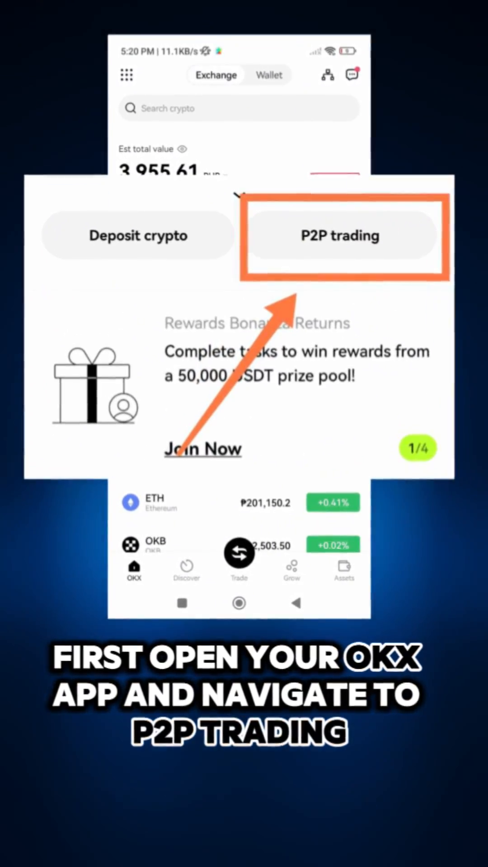
Navigate from P2P trading to the profile's empty payment methods list and start adding one.
left_click(341, 236)
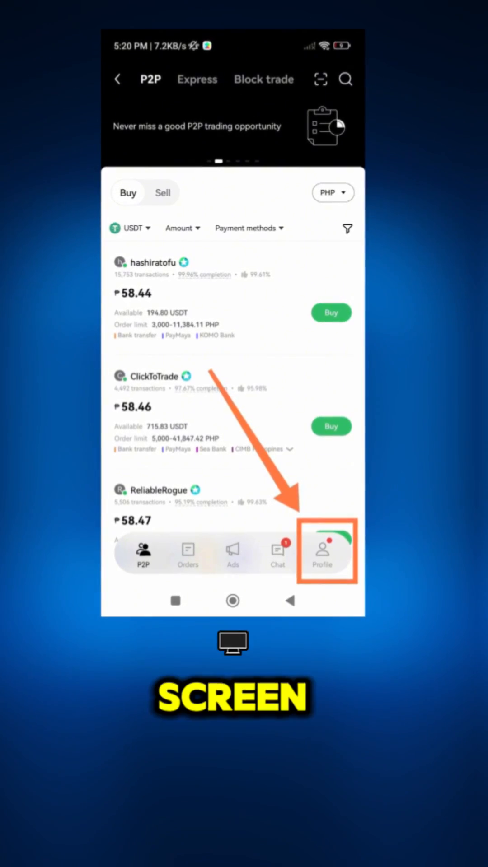
left_click(322, 553)
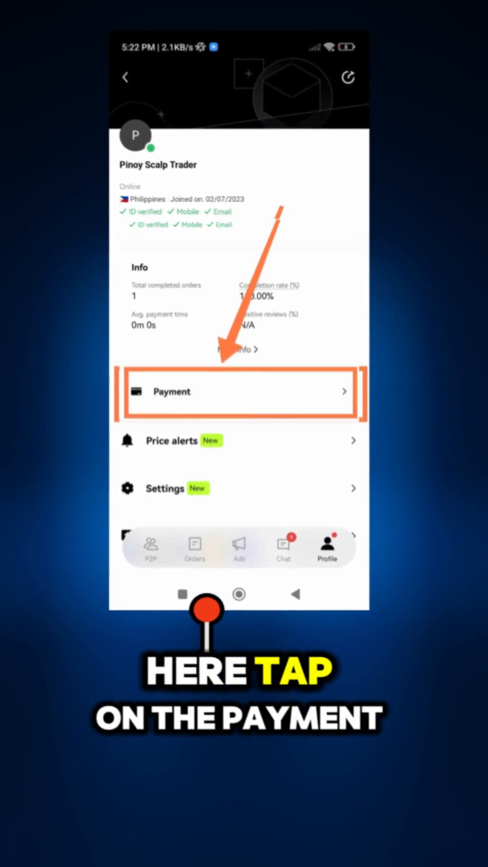
left_click(238, 391)
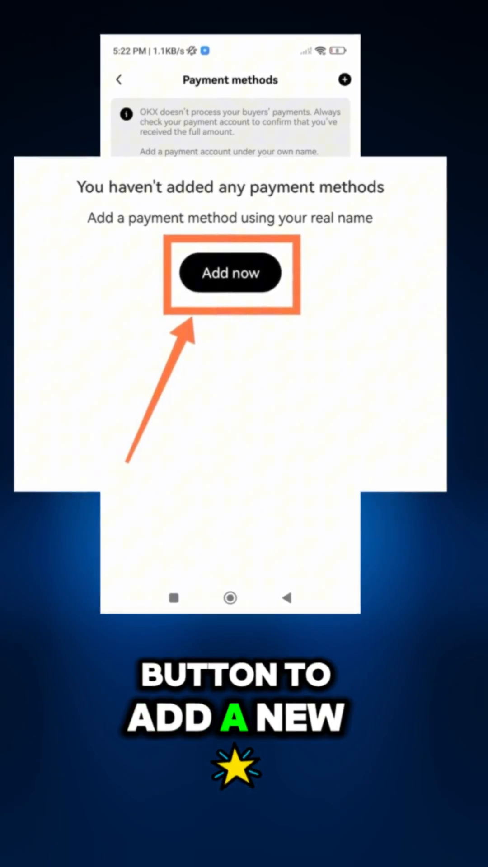
left_click(230, 272)
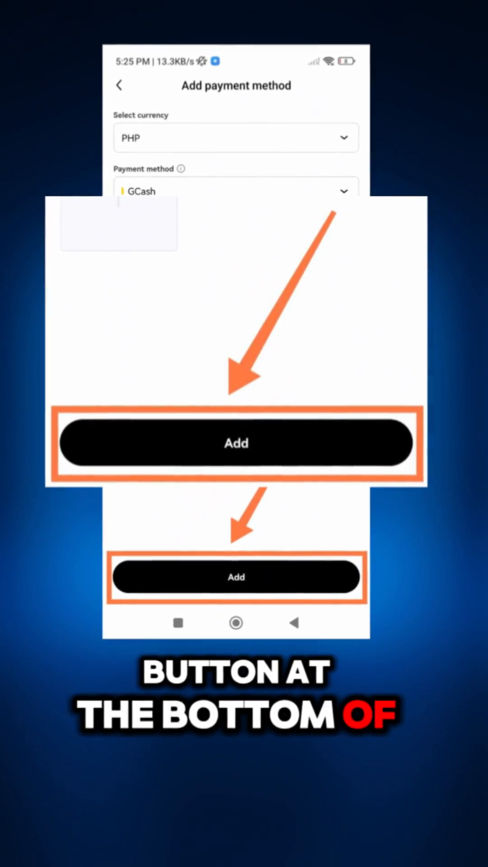
Submit the Add payment method form to save GCash in PHP.
left_click(238, 577)
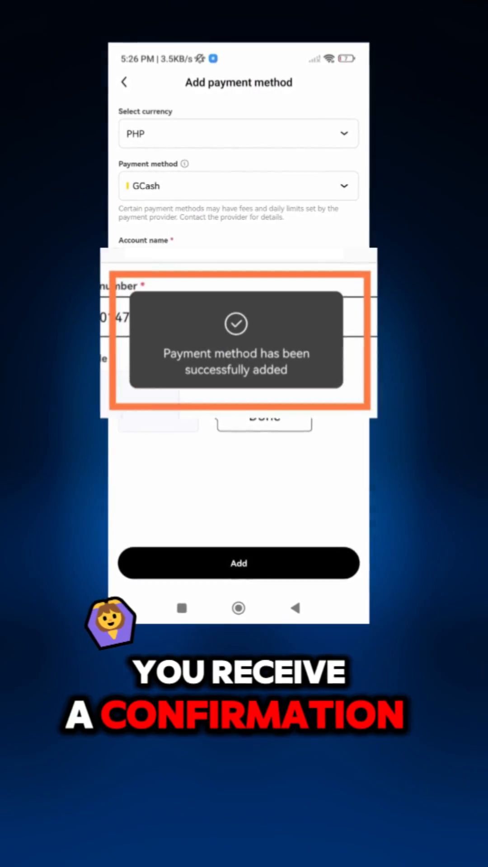